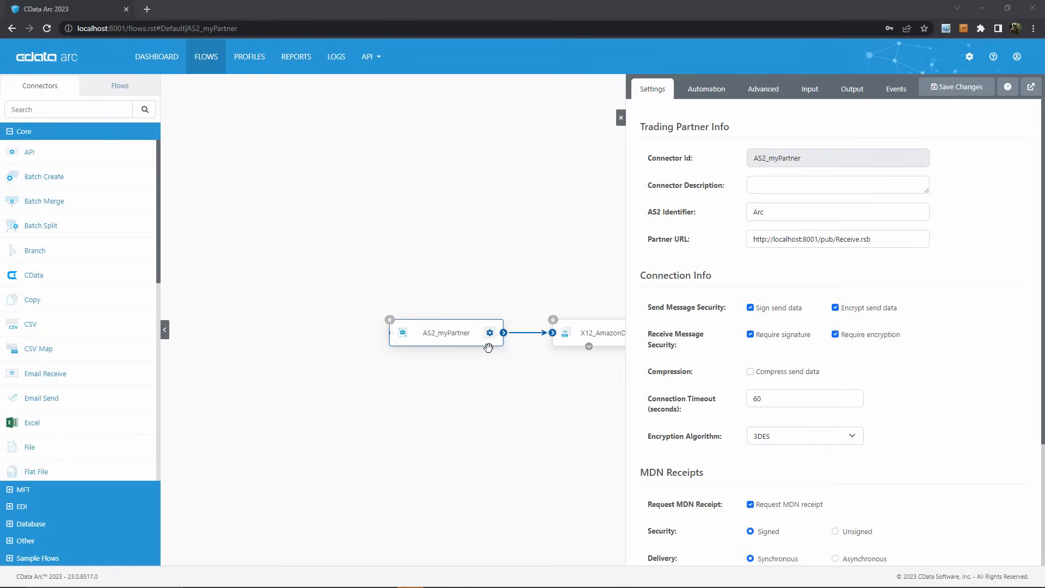
- Show AS2_myPartner's Automation settings: 60-minute retry interval and 5 max attempts
{"action": "left_click", "coordinate": [705, 88]}
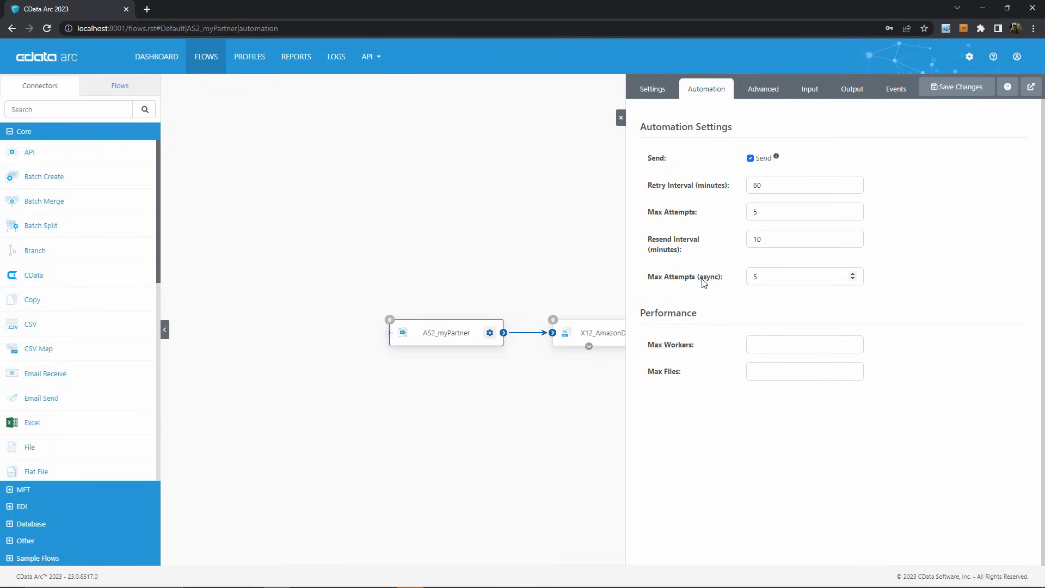
{"action": "mouse_move", "coordinate": [718, 193]}
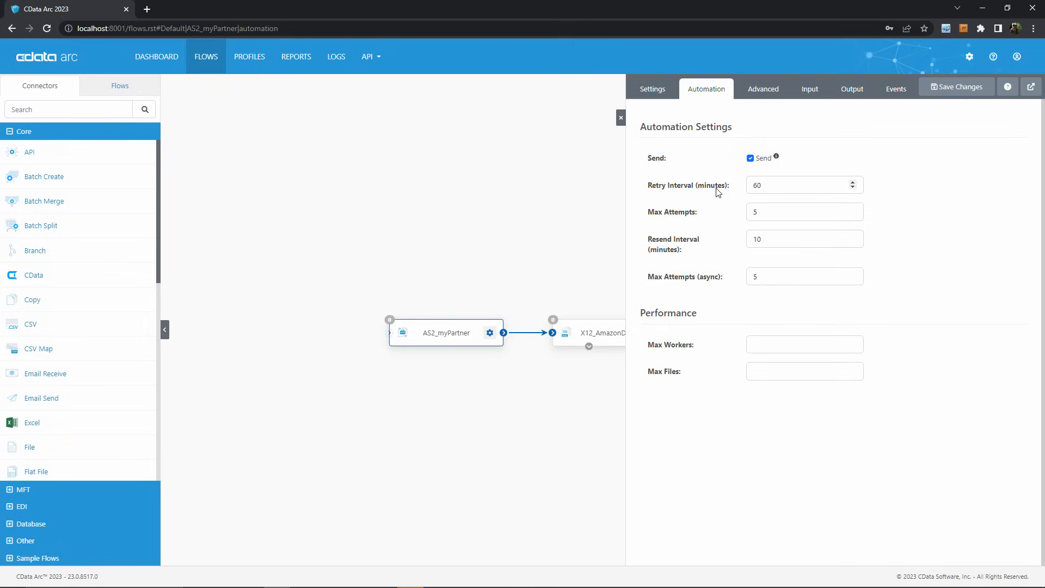
{"action": "mouse_move", "coordinate": [952, 279]}
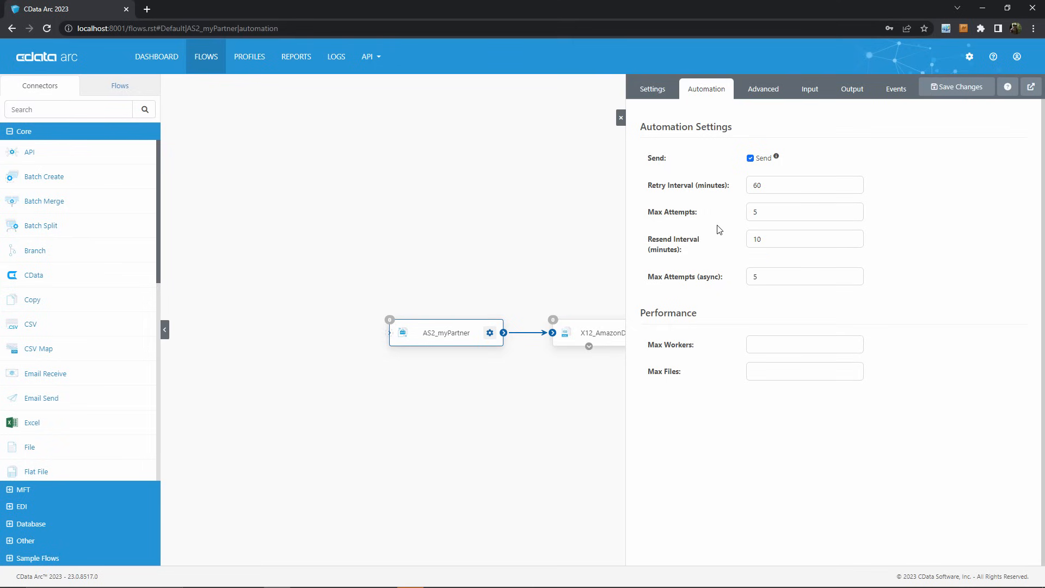
{"action": "mouse_move", "coordinate": [745, 189]}
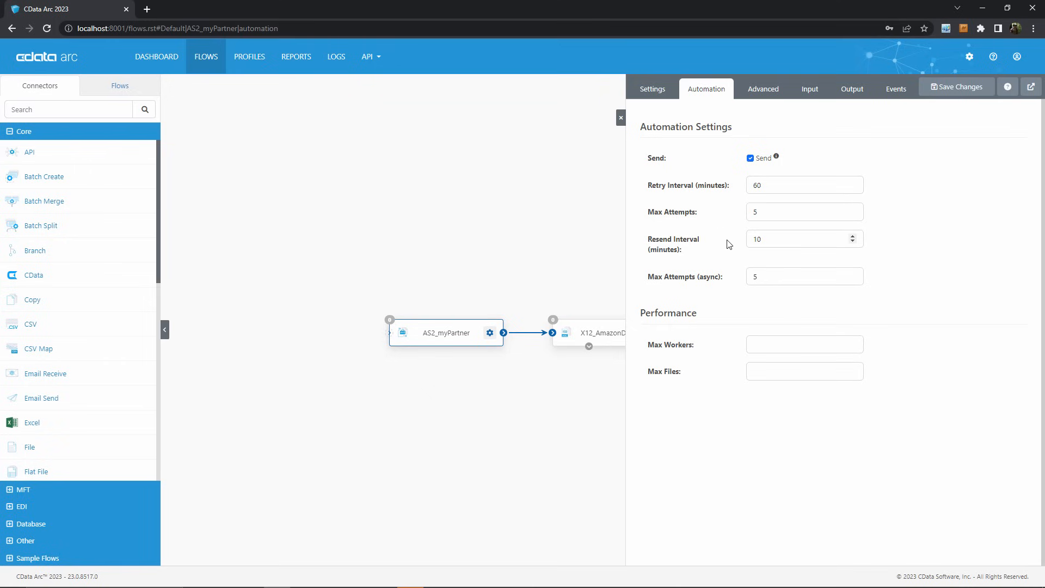
{"action": "mouse_move", "coordinate": [717, 262]}
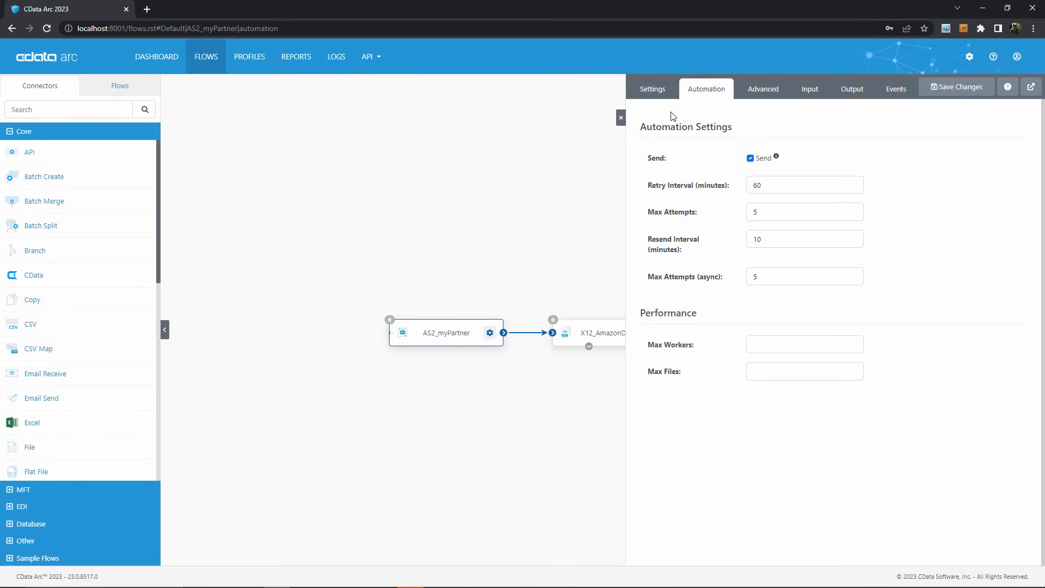
{"action": "left_click", "coordinate": [651, 88]}
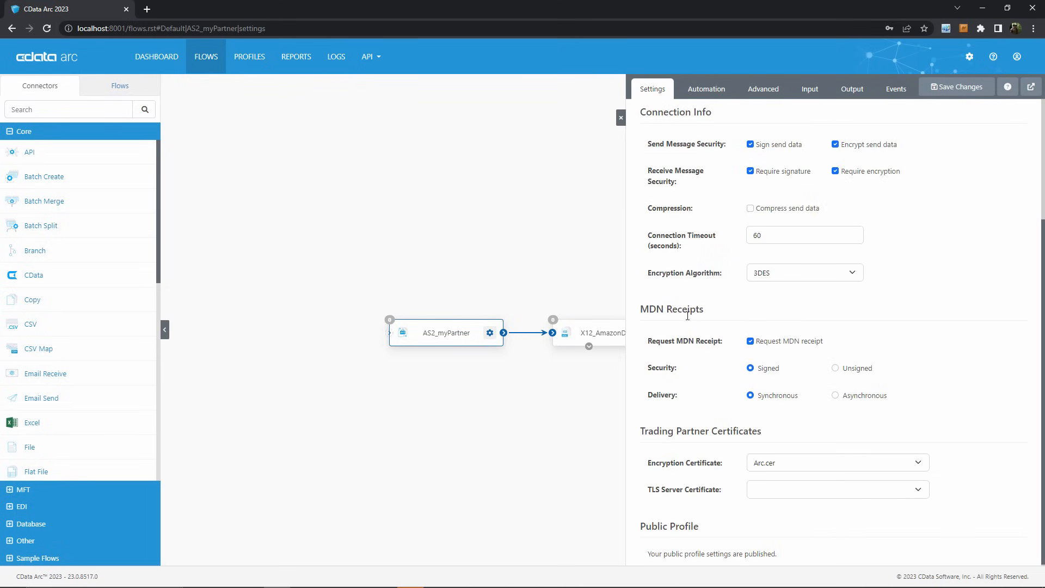
{"action": "mouse_move", "coordinate": [712, 379]}
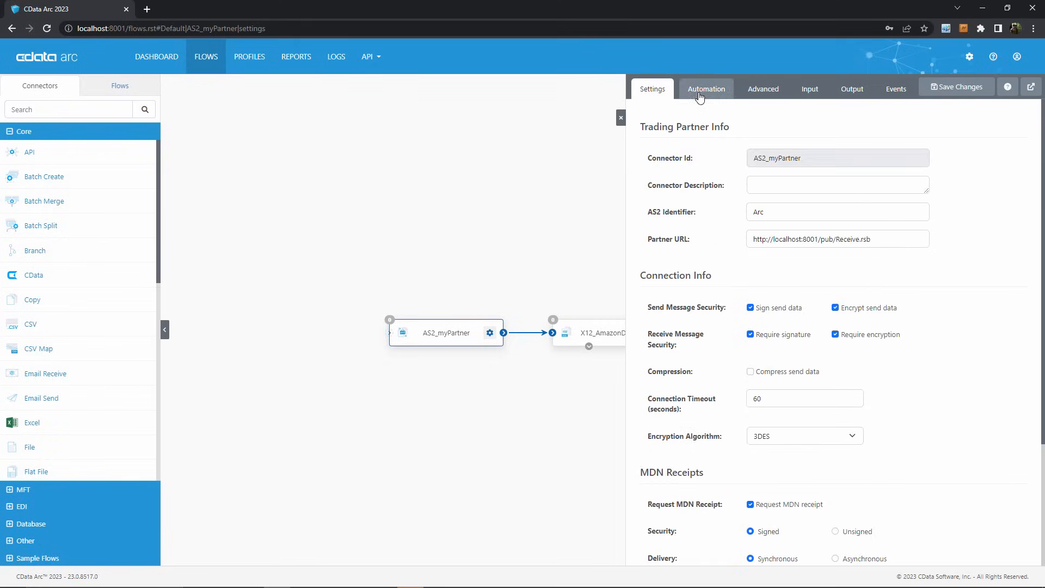
{"action": "left_click", "coordinate": [706, 88]}
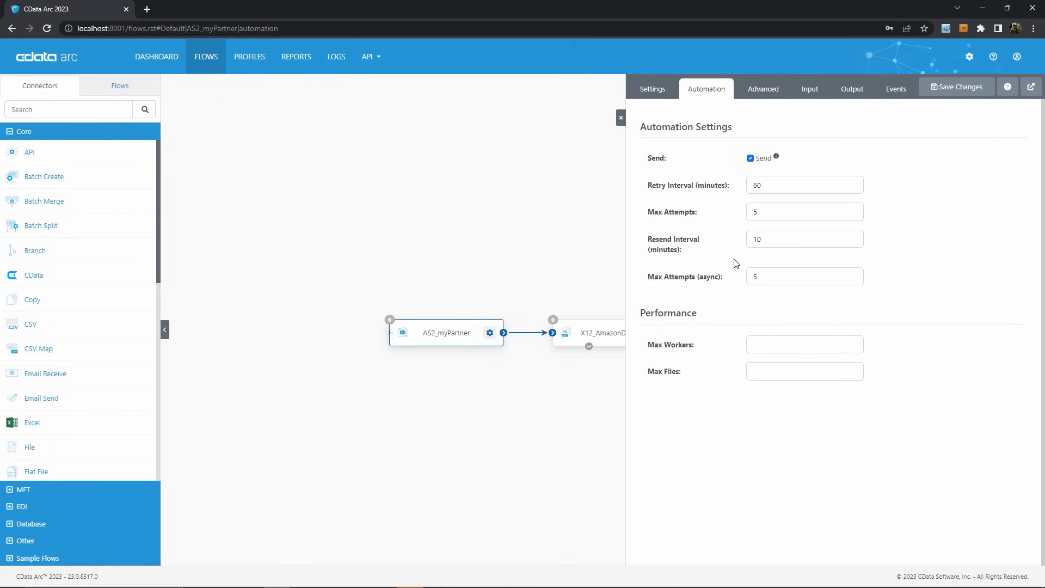
{"action": "mouse_move", "coordinate": [649, 168]}
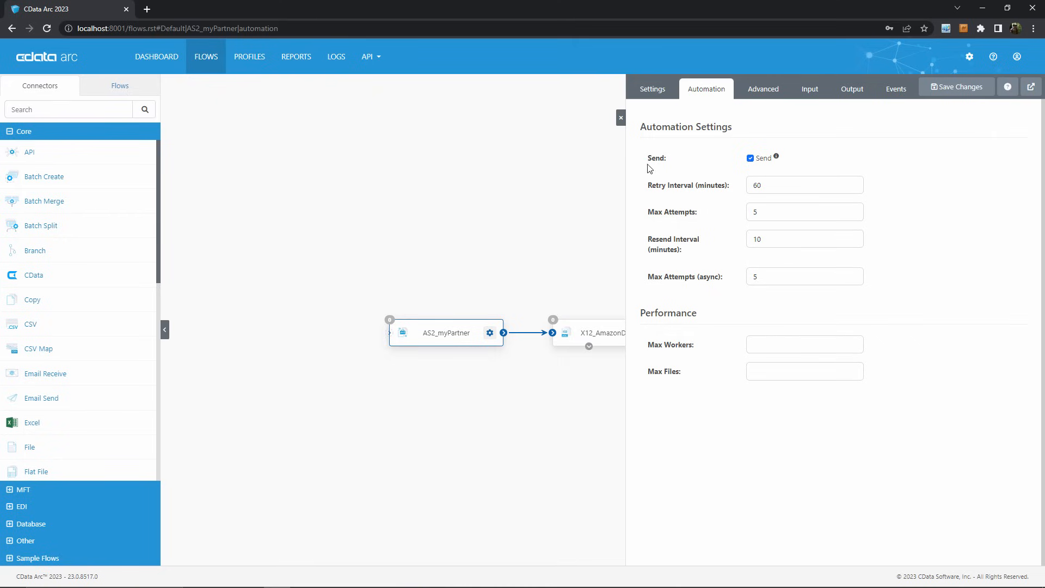
- Leave the connector panel and show the application-wide Alerts settings for email, syslog and certificates
{"action": "left_click", "coordinate": [620, 117]}
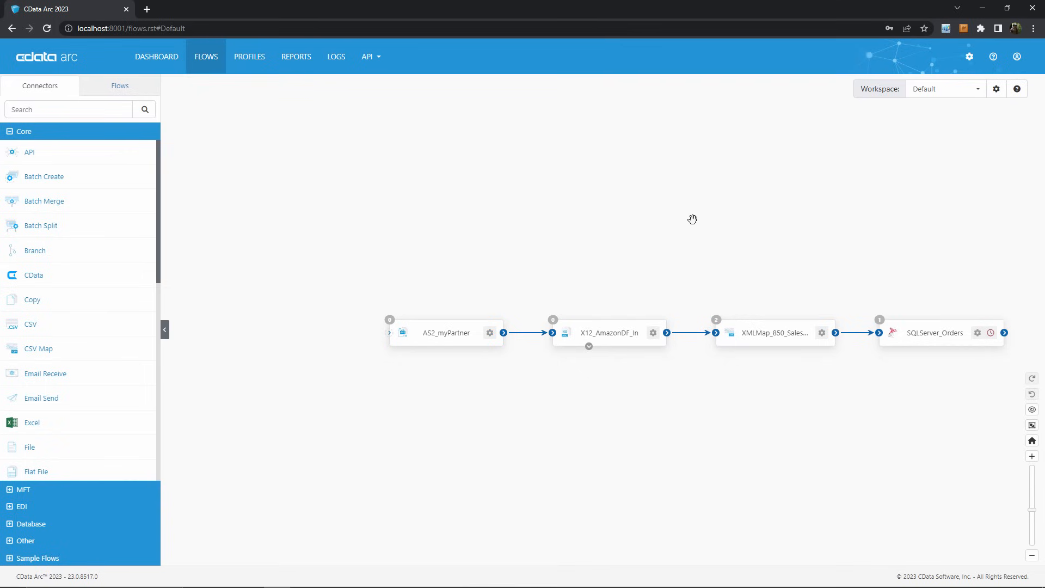
{"action": "left_click", "coordinate": [969, 57]}
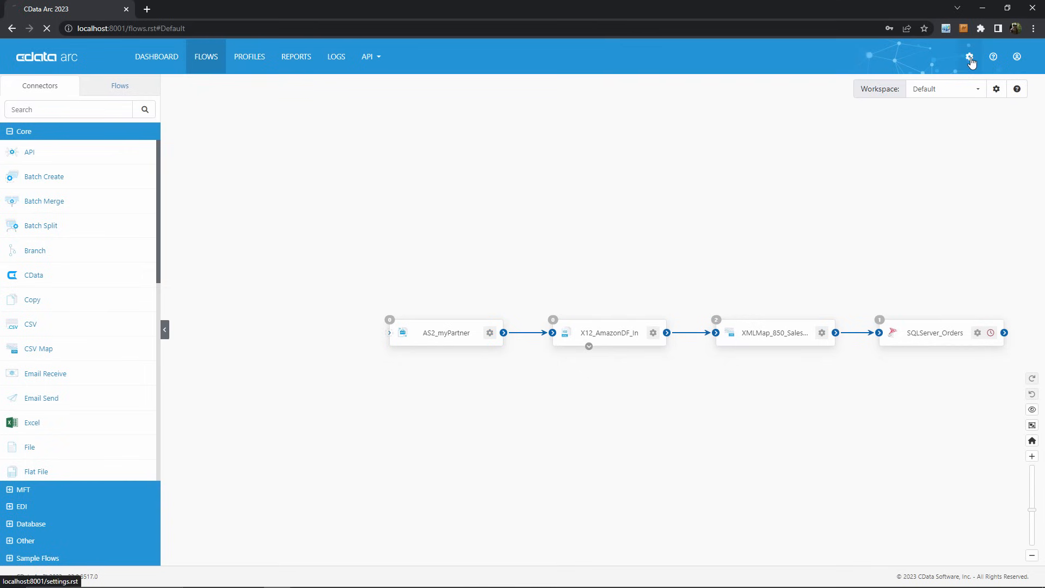
{"action": "left_click", "coordinate": [970, 57]}
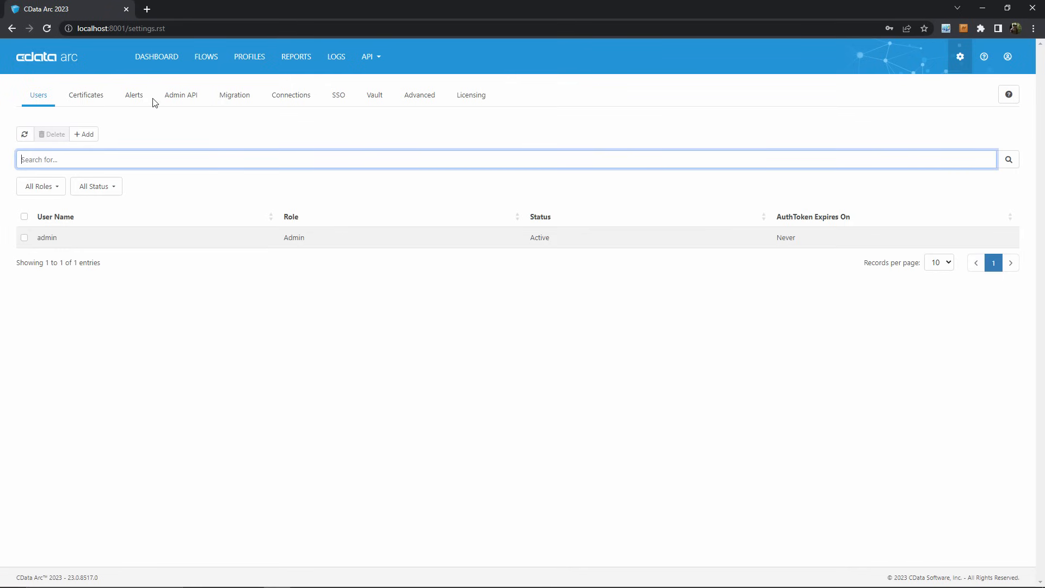
{"action": "left_click", "coordinate": [133, 95]}
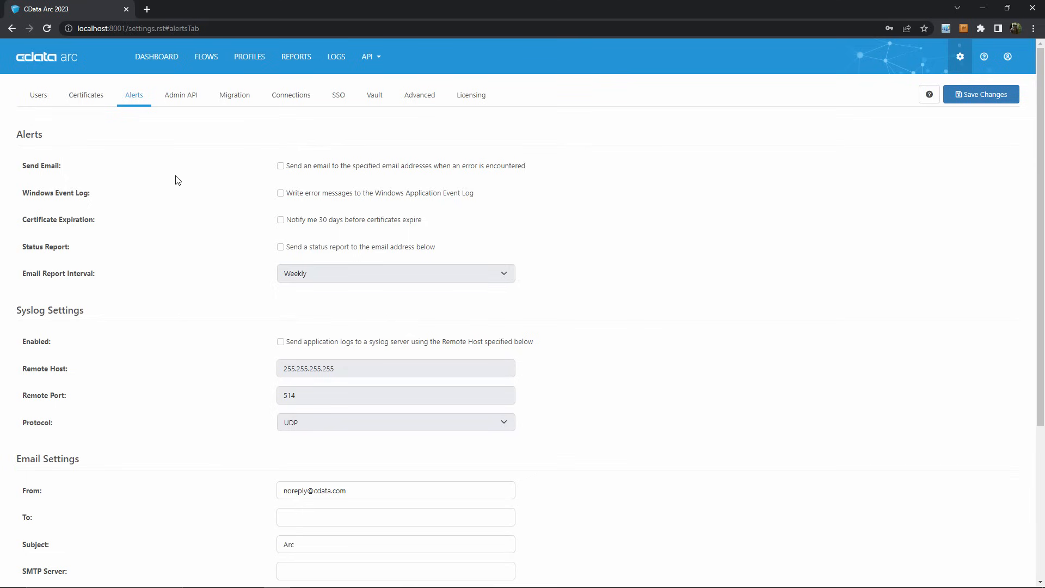
{"action": "mouse_move", "coordinate": [400, 176]}
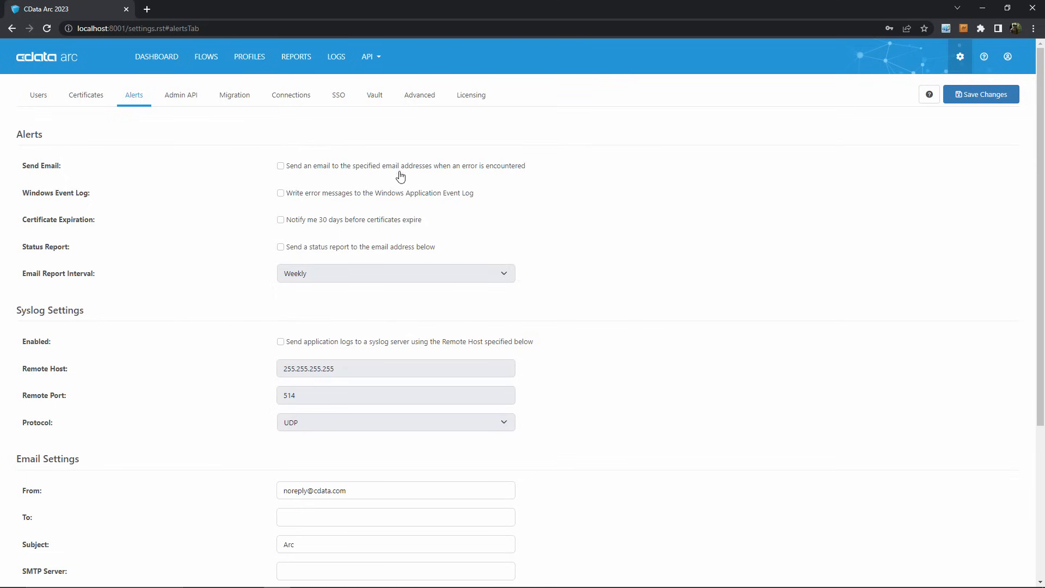
{"action": "mouse_move", "coordinate": [595, 221]}
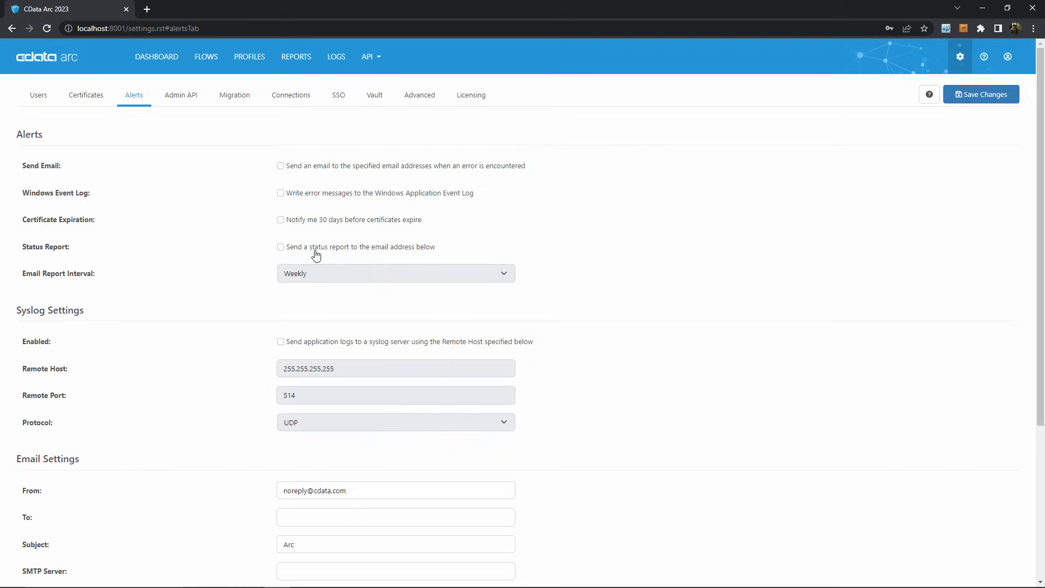
{"action": "mouse_move", "coordinate": [330, 287]}
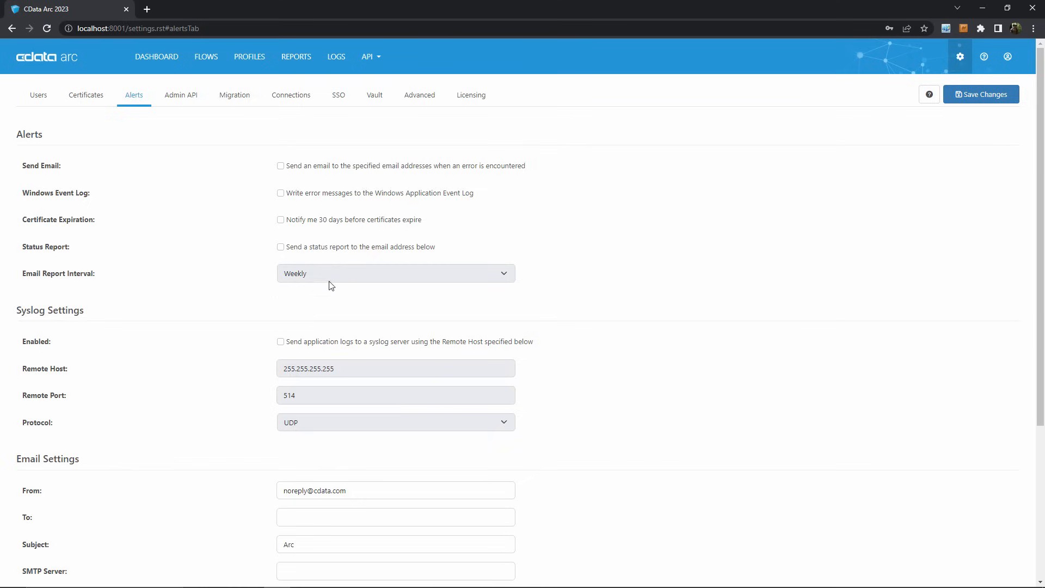
{"action": "mouse_move", "coordinate": [608, 288]}
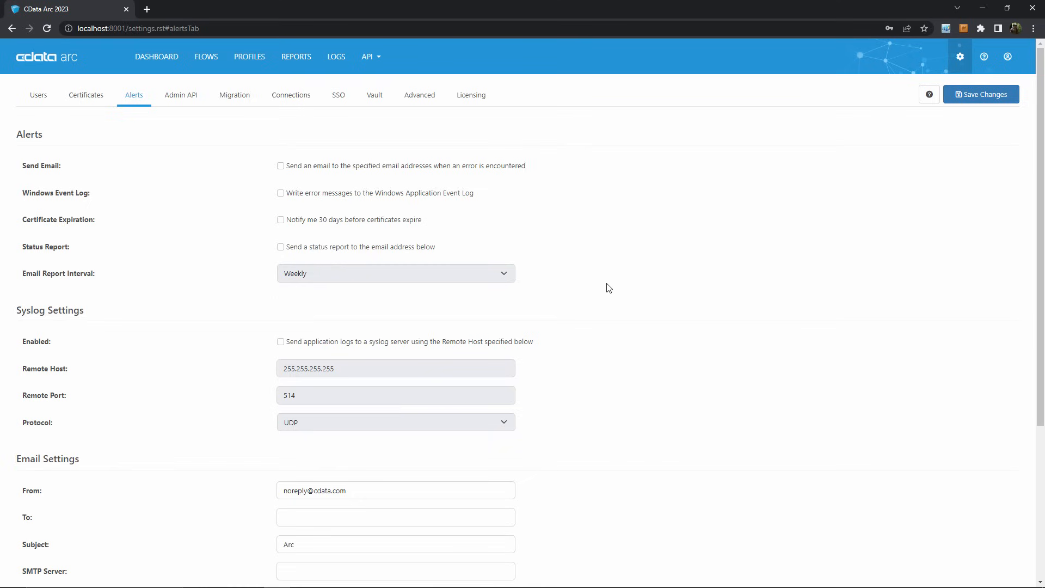
{"action": "scroll", "scroll_direction": "down", "scroll_amount": 3}
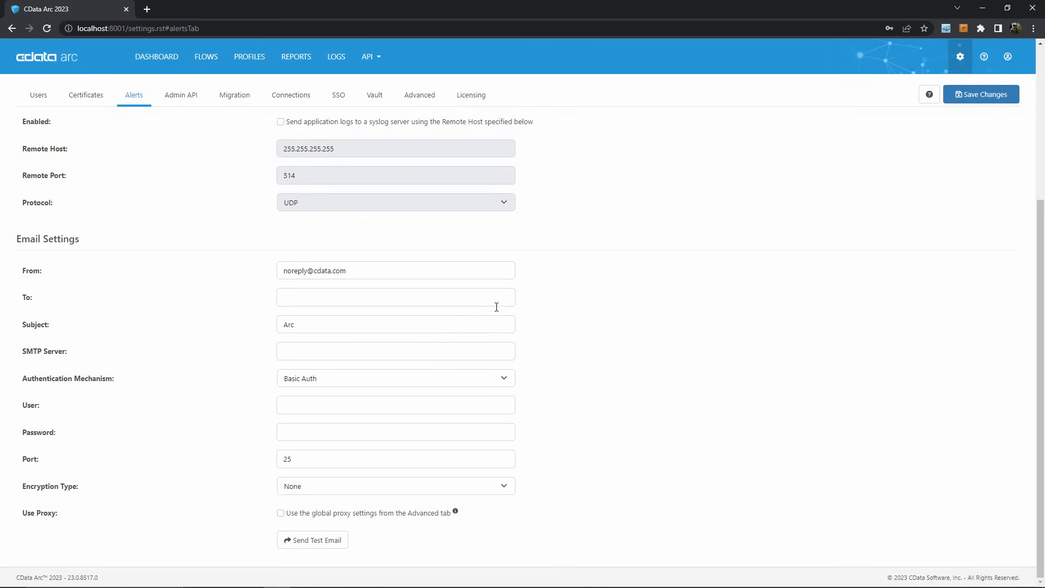
{"action": "mouse_move", "coordinate": [473, 345]}
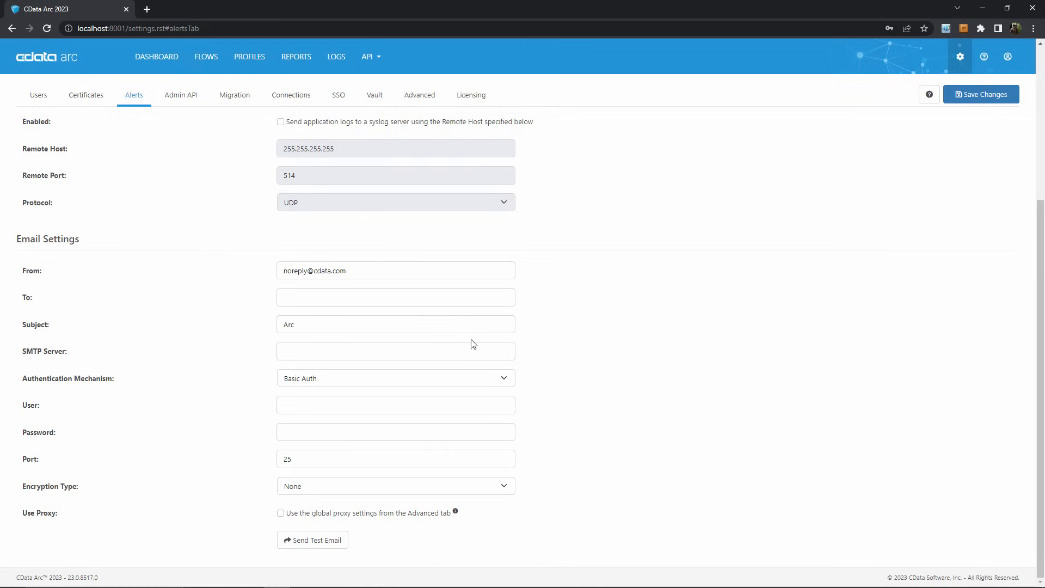
{"action": "mouse_move", "coordinate": [620, 324]}
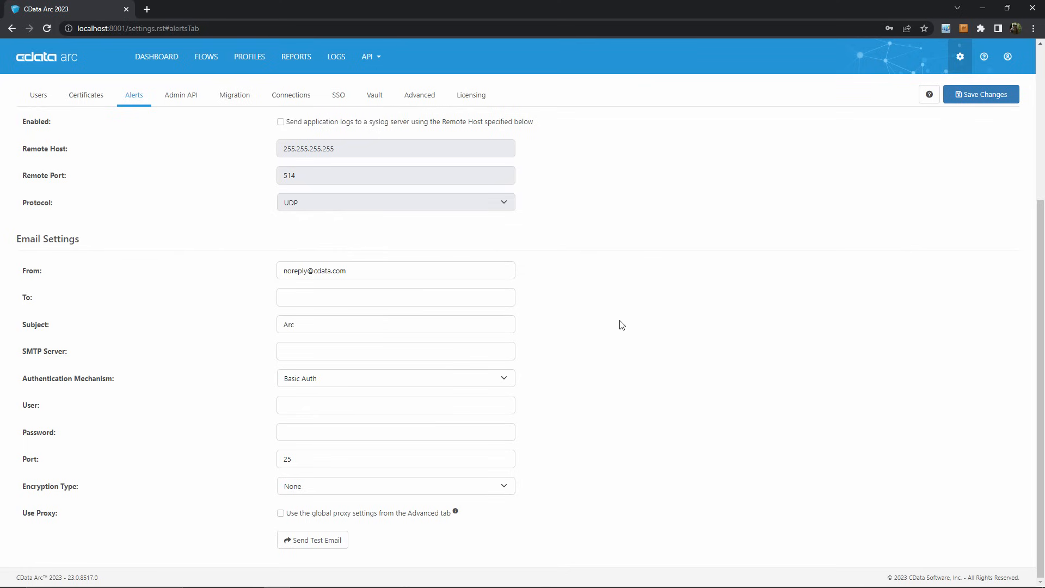
{"action": "left_click", "coordinate": [205, 55]}
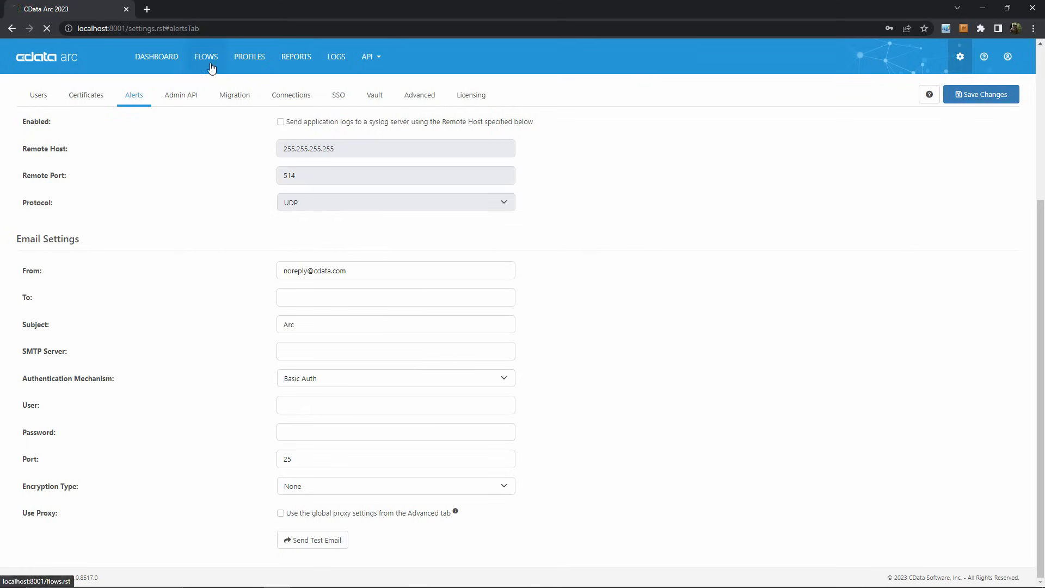
- Return to the flow canvas and begin an error link from the X12 connector
{"action": "left_click", "coordinate": [206, 56]}
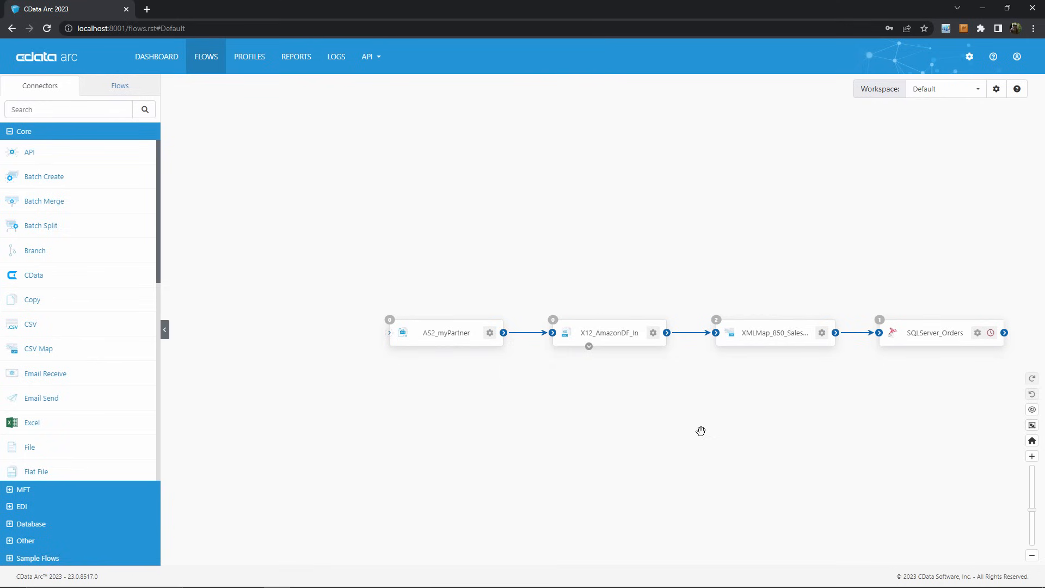
{"action": "mouse_move", "coordinate": [512, 387]}
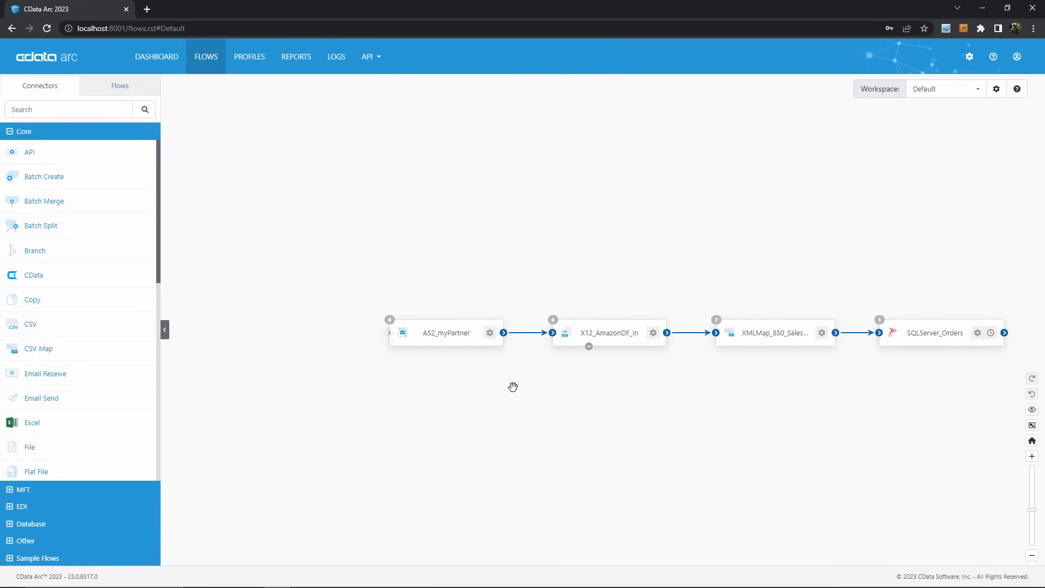
{"action": "mouse_move", "coordinate": [848, 419]}
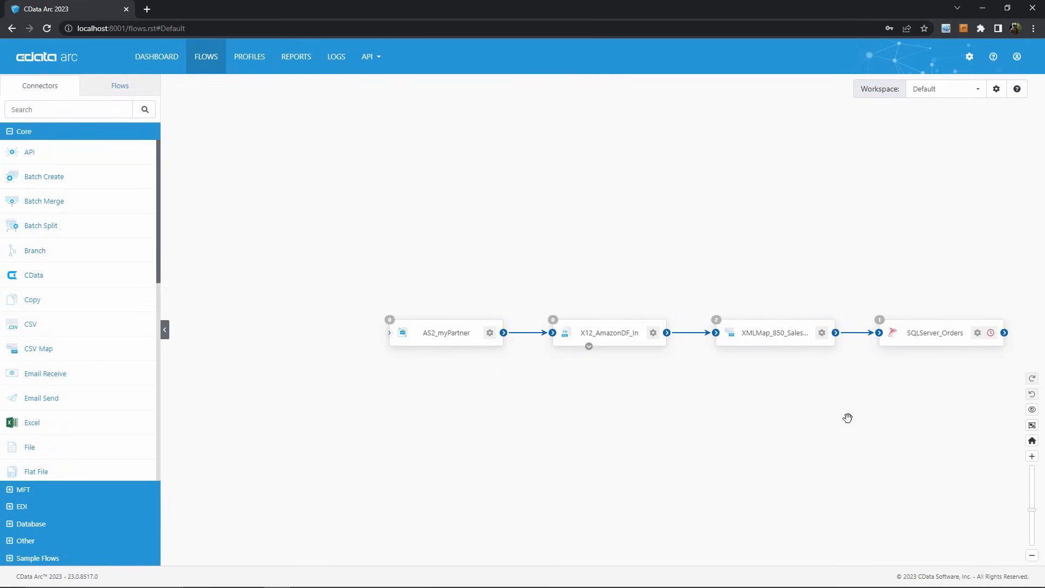
{"action": "mouse_move", "coordinate": [741, 438]}
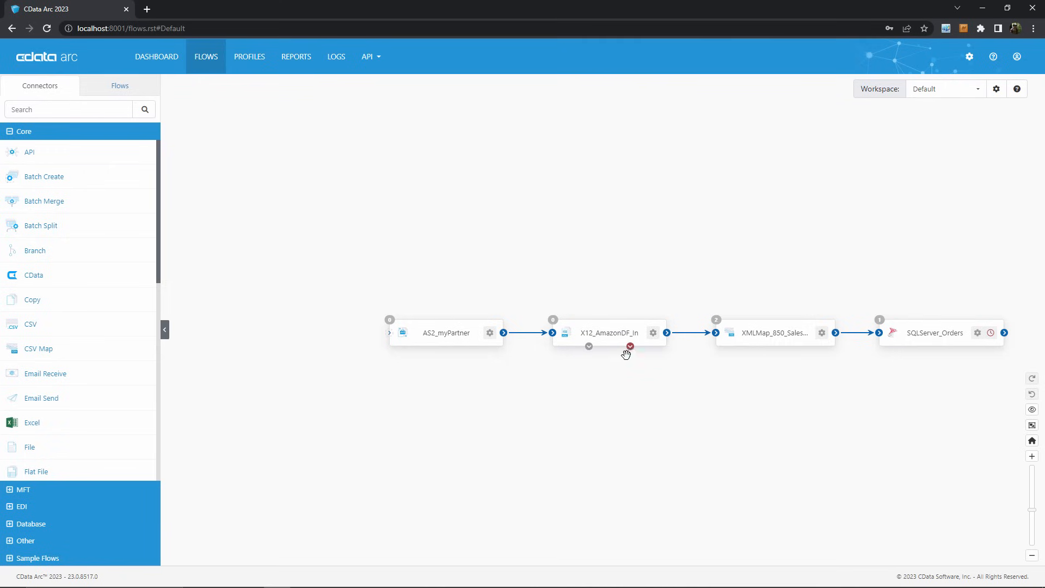
{"action": "left_click_drag", "start_coordinate": [629, 345], "coordinate": [702, 417]}
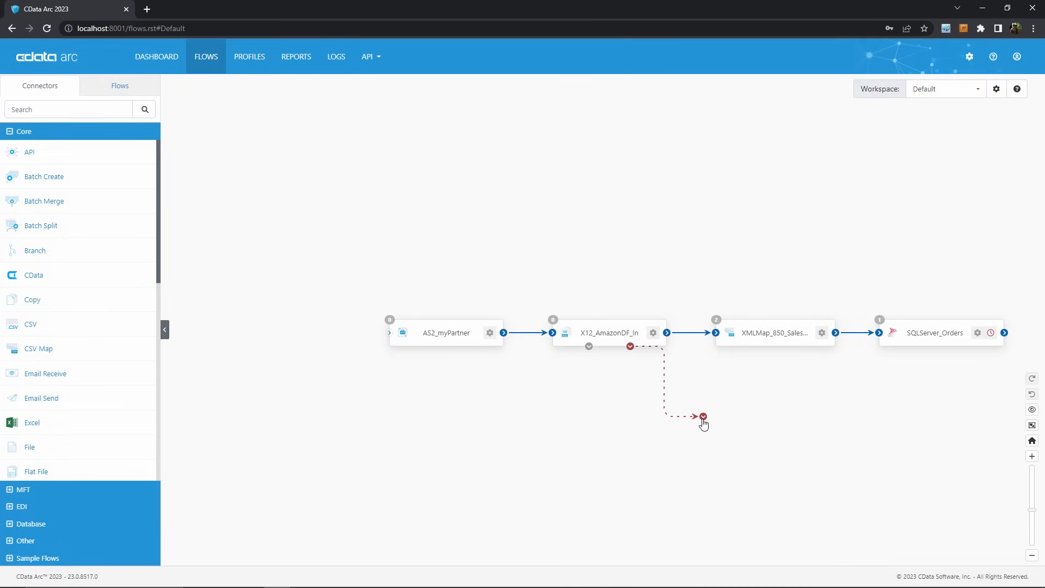
{"action": "left_click_drag", "start_coordinate": [702, 416], "coordinate": [681, 411]}
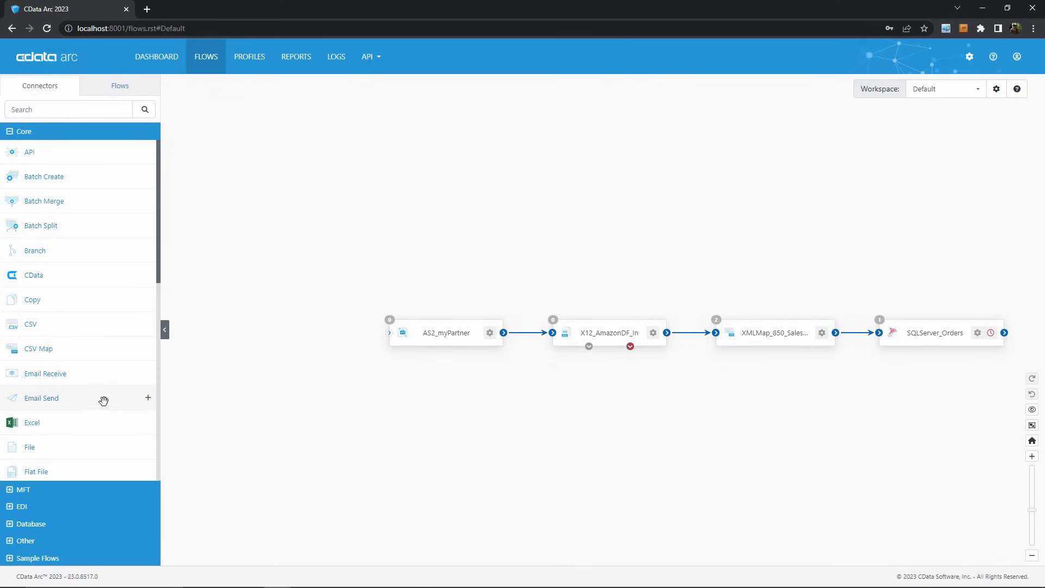
- Create an Email Send connector, EmailSend1, from the Core list below the X12 connector
{"action": "left_click", "coordinate": [148, 399]}
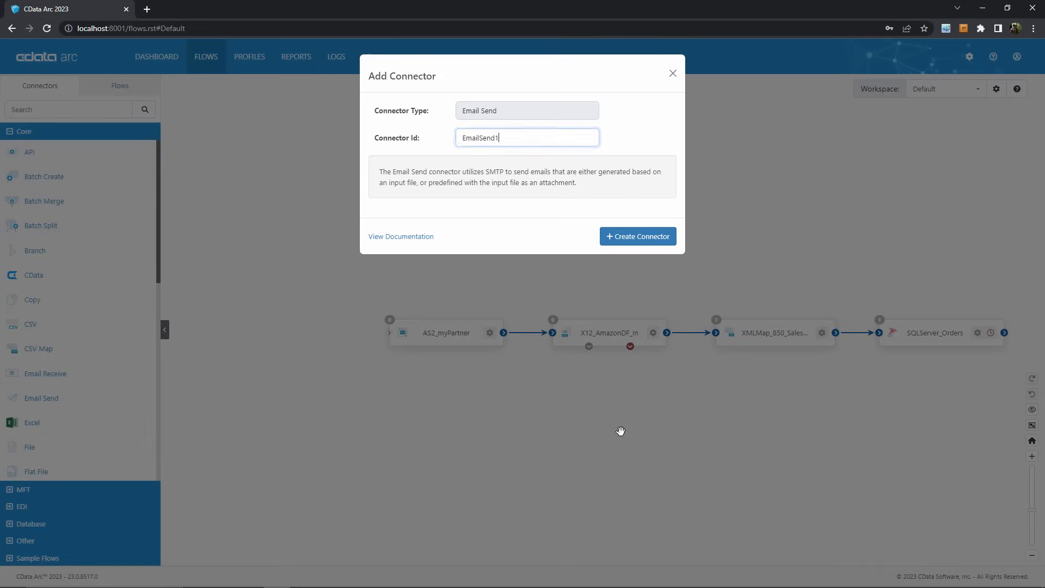
{"action": "left_click", "coordinate": [637, 236]}
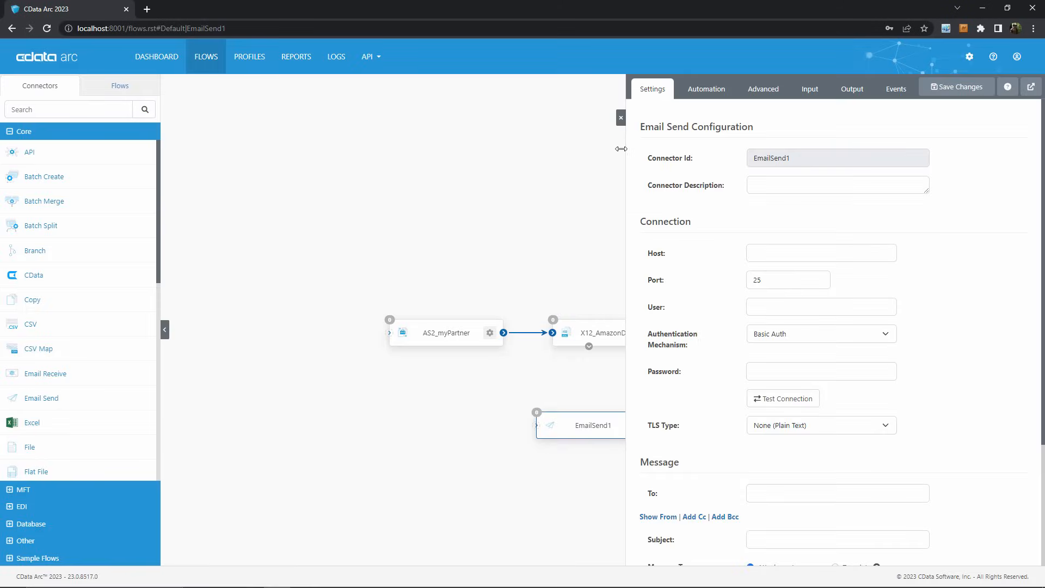
{"action": "left_click", "coordinate": [620, 118]}
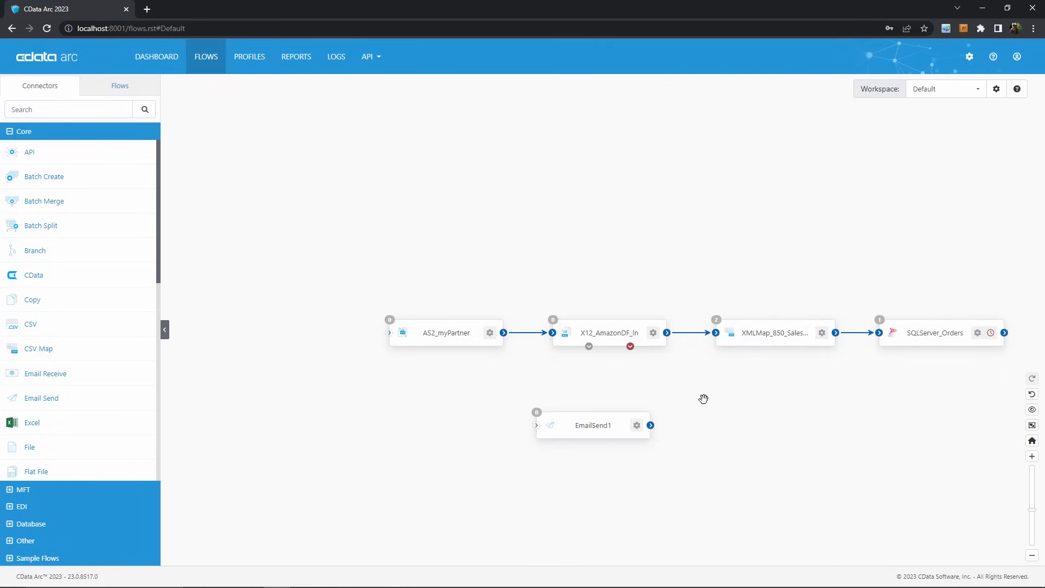
- Wire X12_AmazonDF_In's red error port to EmailSend1's input so X12 errors route to it
{"action": "left_click_drag", "start_coordinate": [630, 346], "coordinate": [599, 412]}
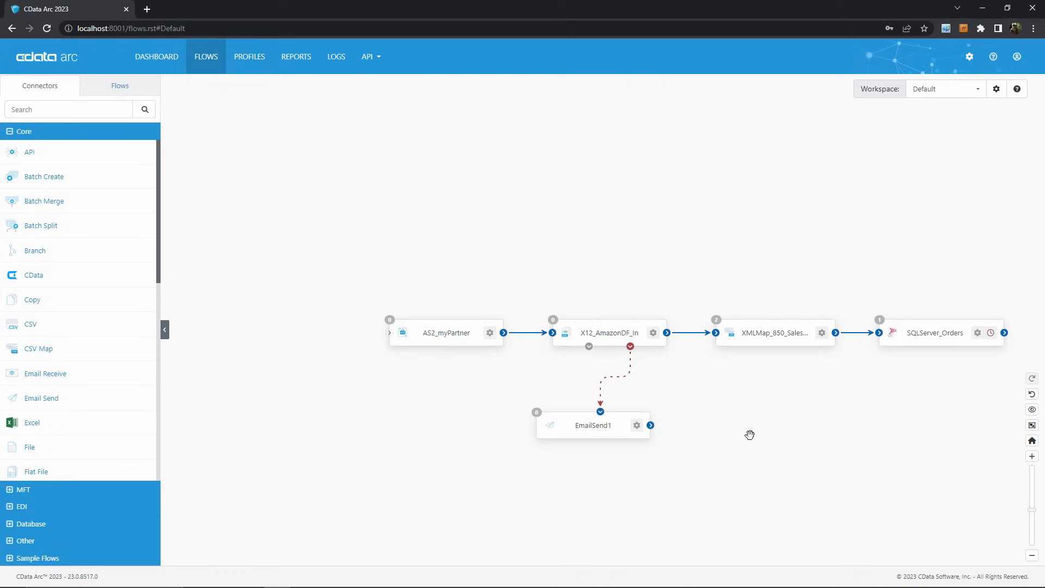
{"action": "mouse_move", "coordinate": [259, 317]}
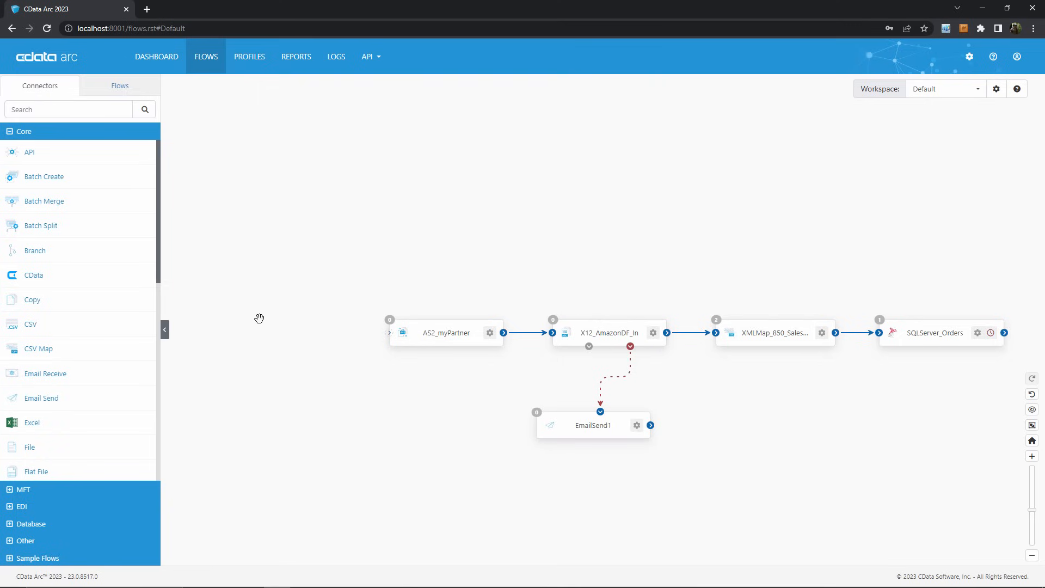
{"action": "mouse_move", "coordinate": [558, 394]}
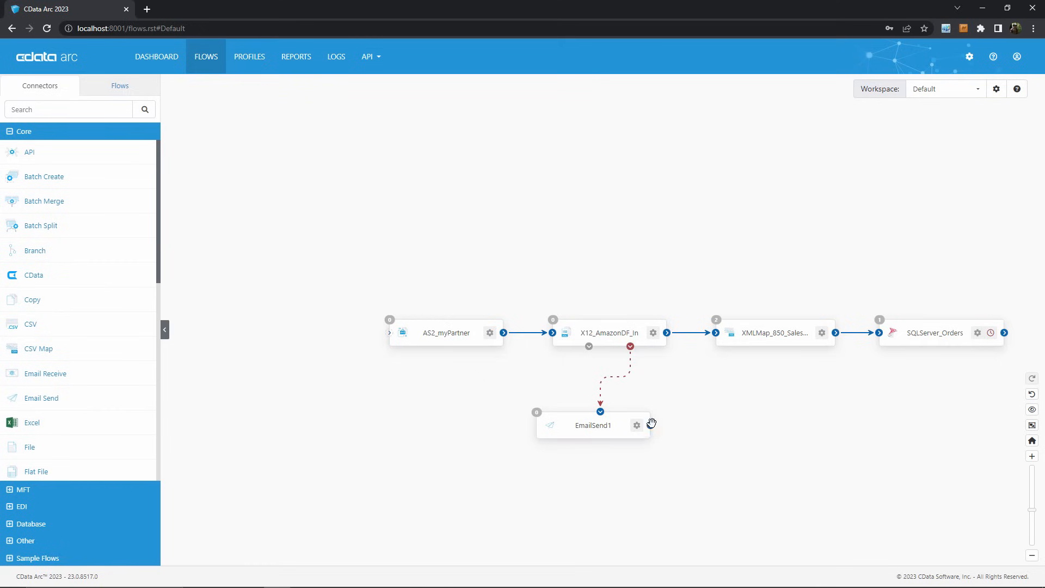
{"action": "mouse_move", "coordinate": [783, 426]}
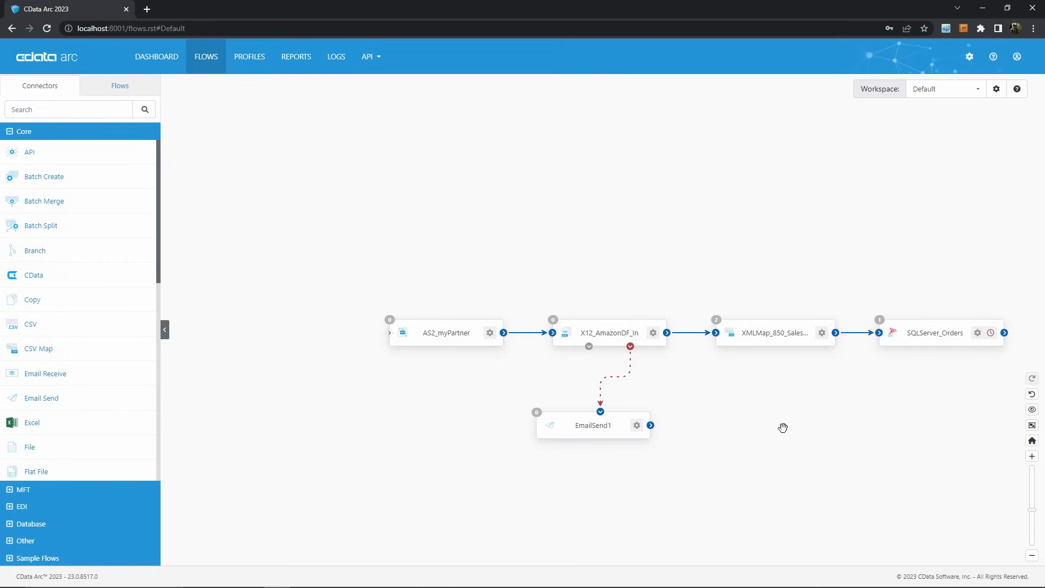